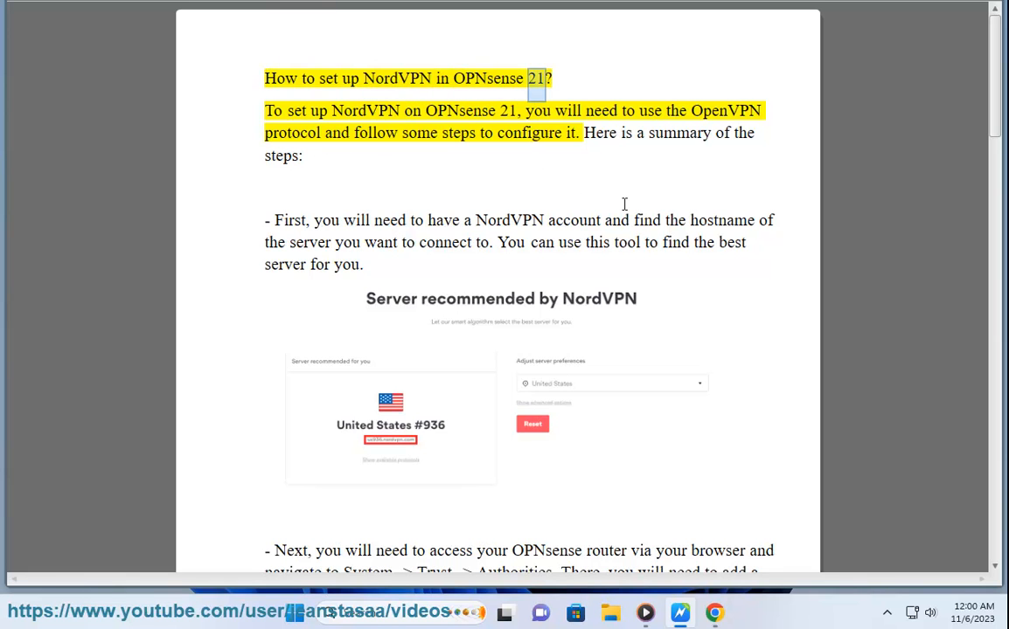
Start reading the guide aloud, then maximize Chrome and open NordVPN's Recommended Server tool.
double_click(460, 110)
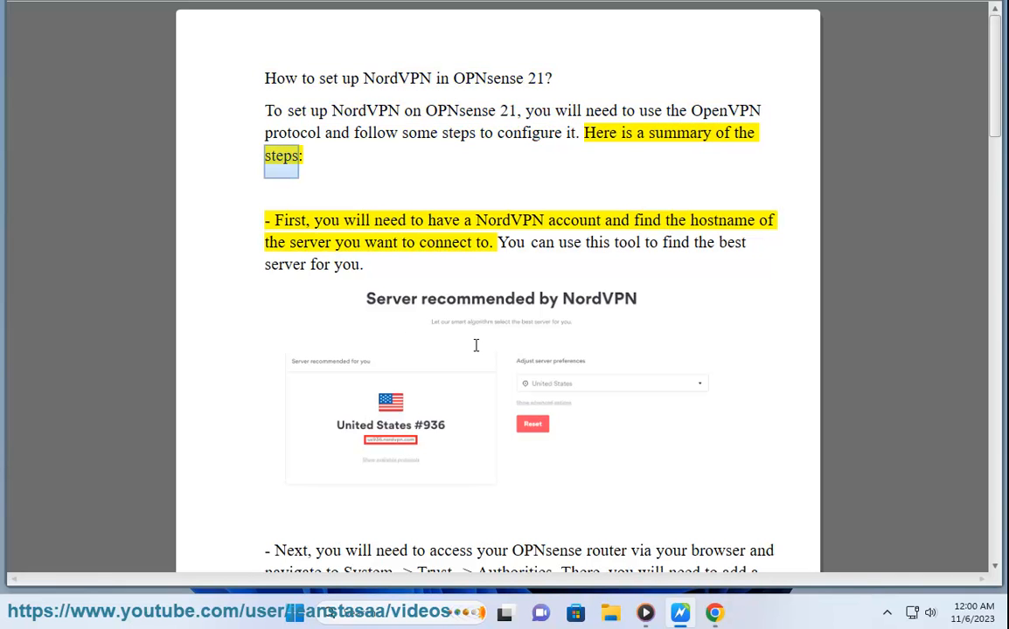
left_click(714, 611)
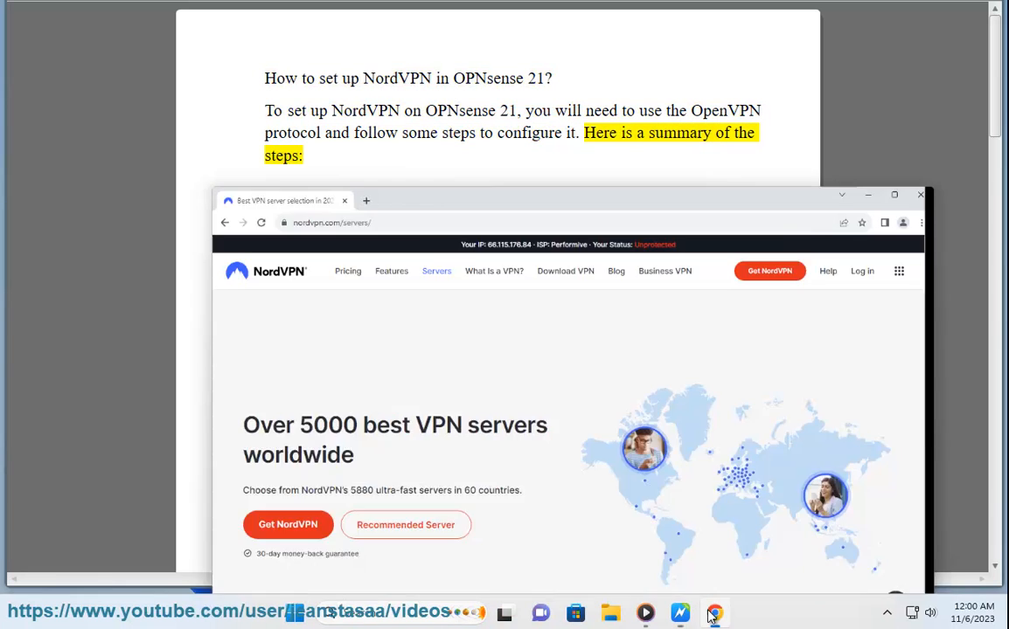
left_click(893, 194)
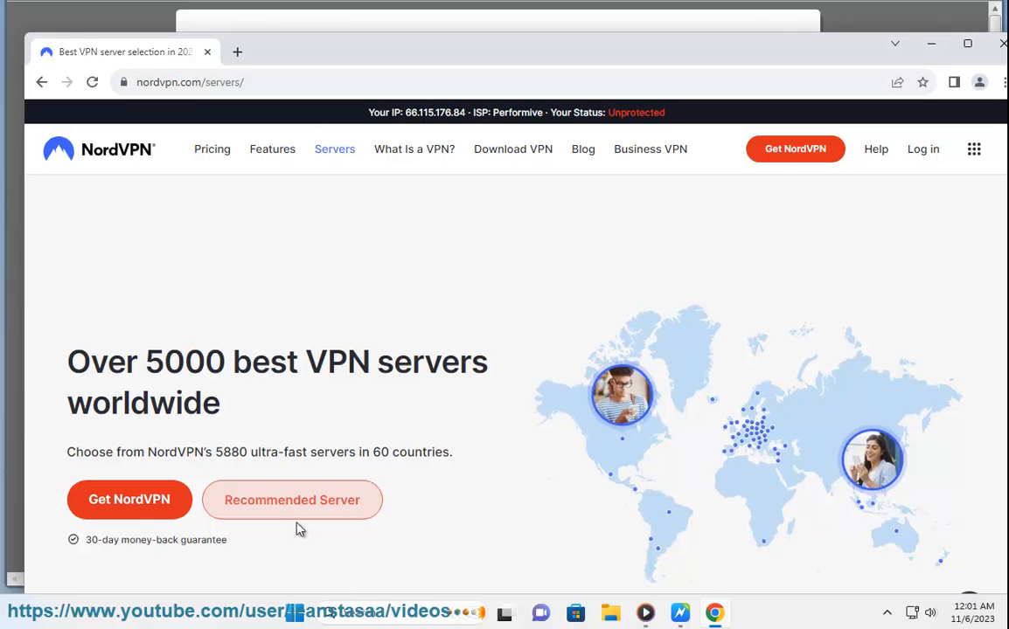
left_click(292, 499)
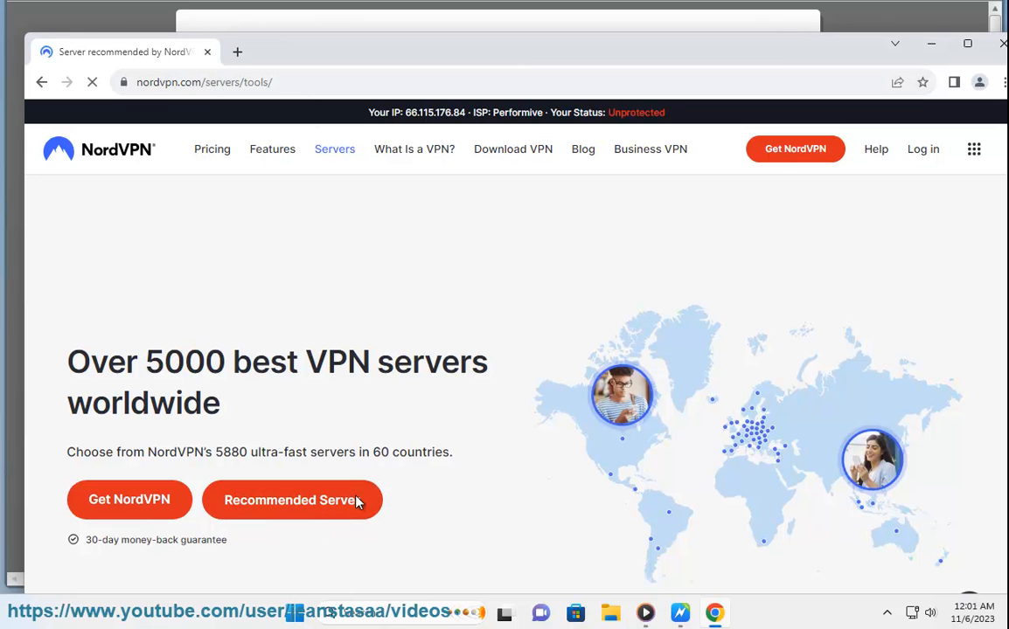
left_click(291, 499)
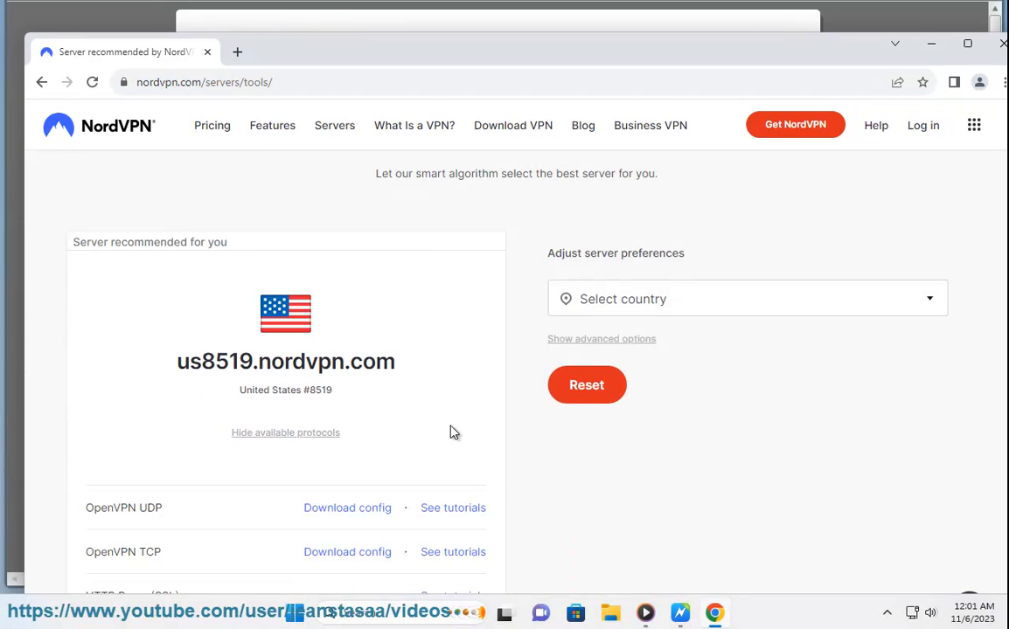
mouse_move(393, 526)
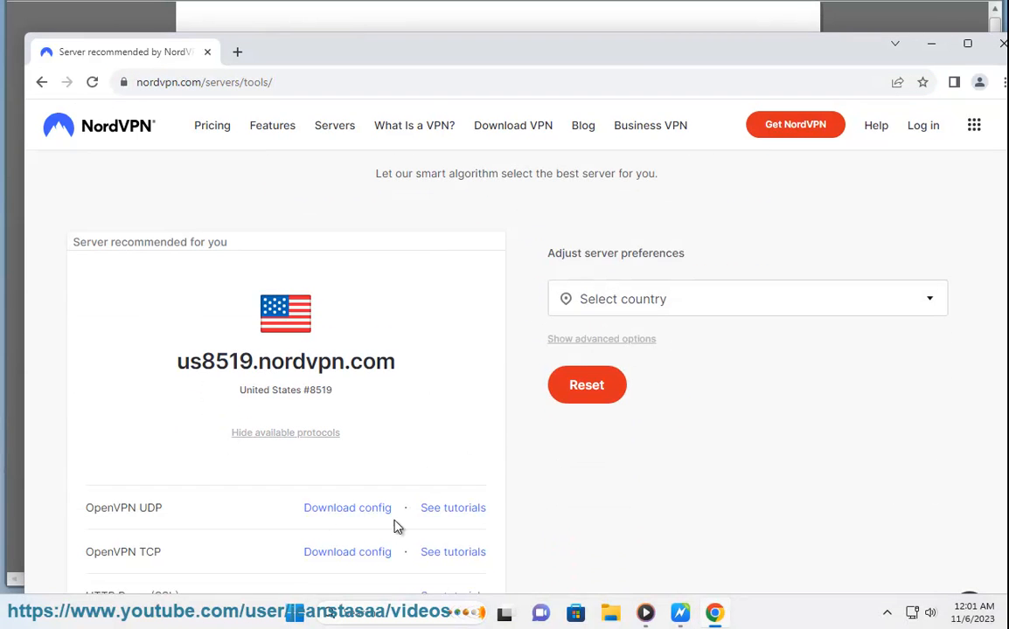
With us8519.nordvpn.com suggested, reveal the advanced server type and protocol options.
scroll("down", 3)
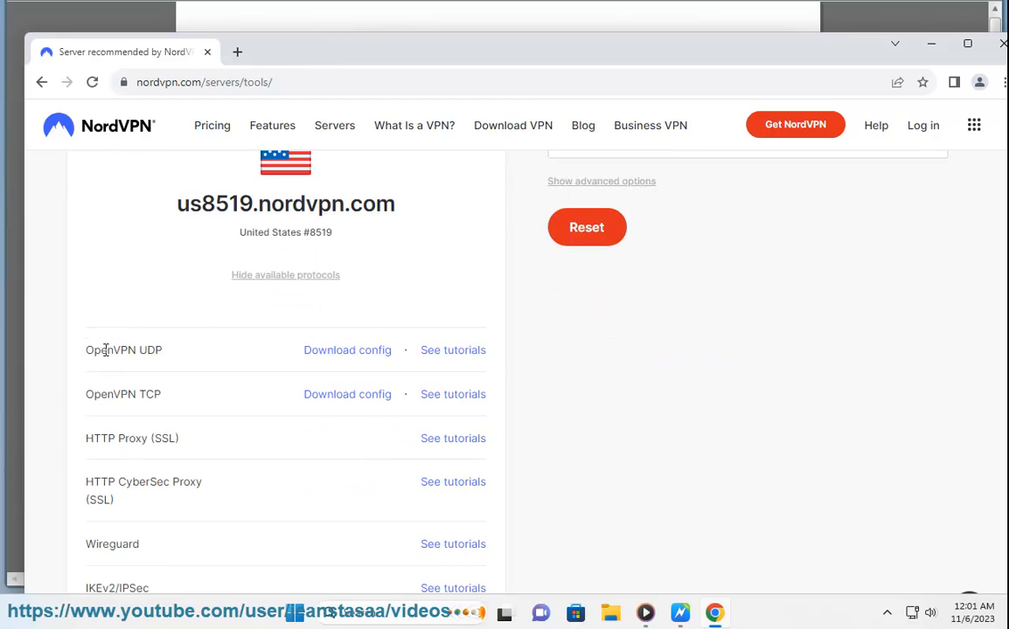
double_click(111, 394)
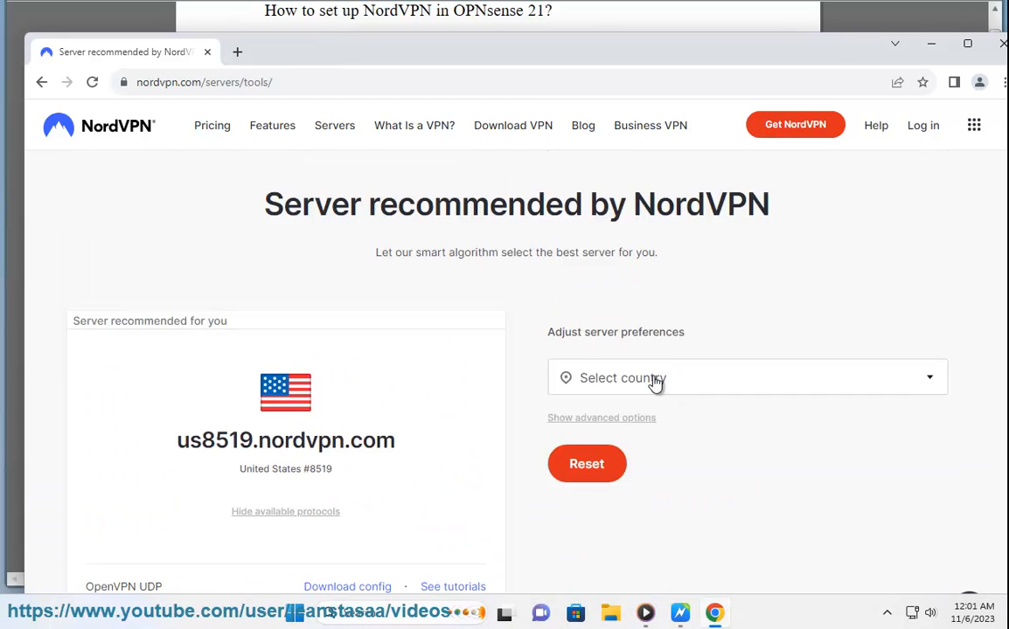
left_click(602, 418)
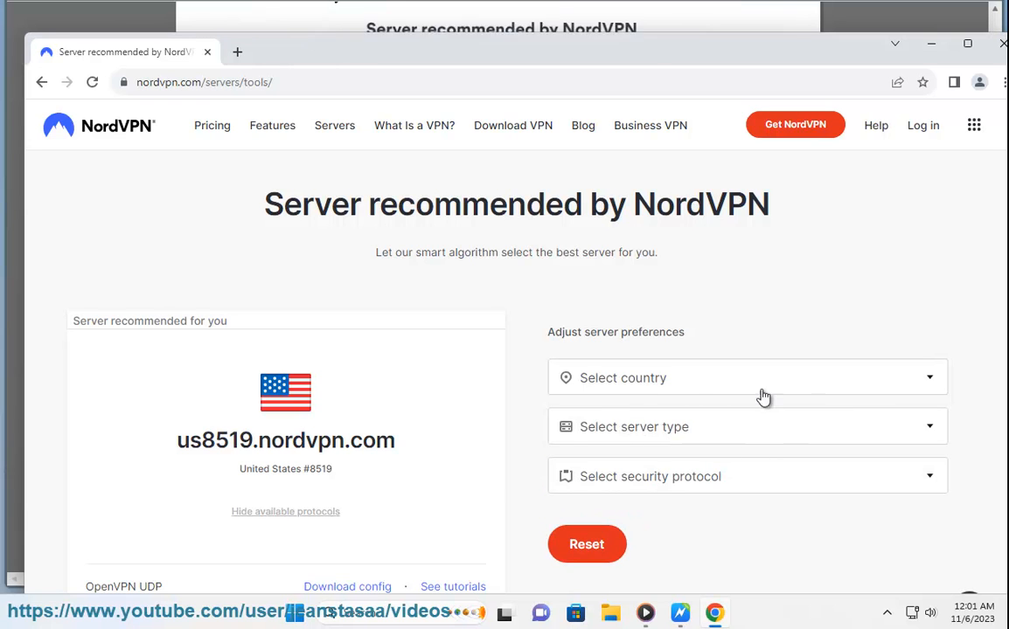
left_click(746, 378)
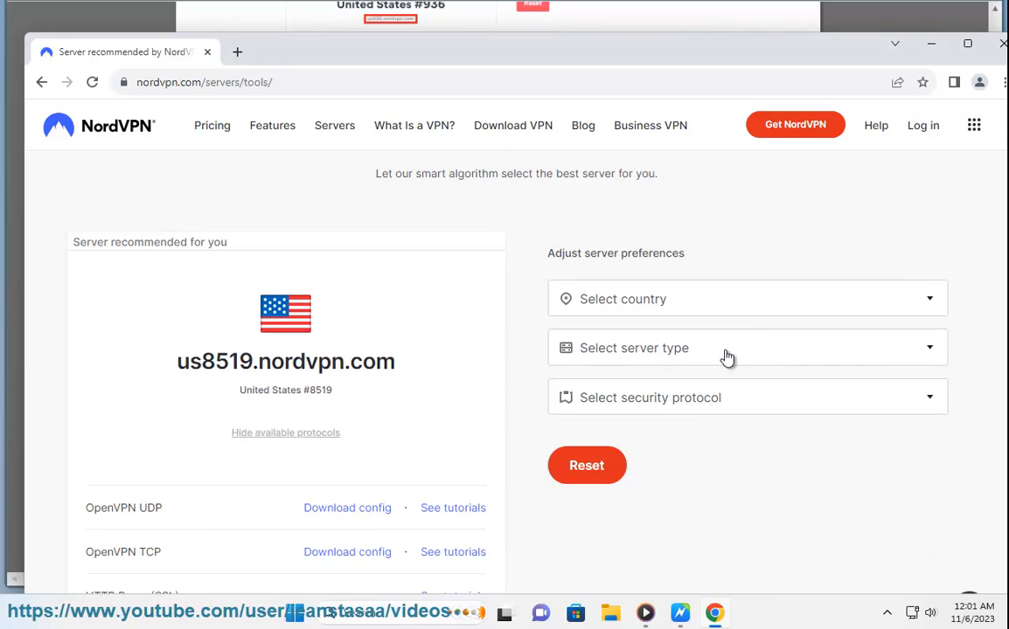
left_click(746, 348)
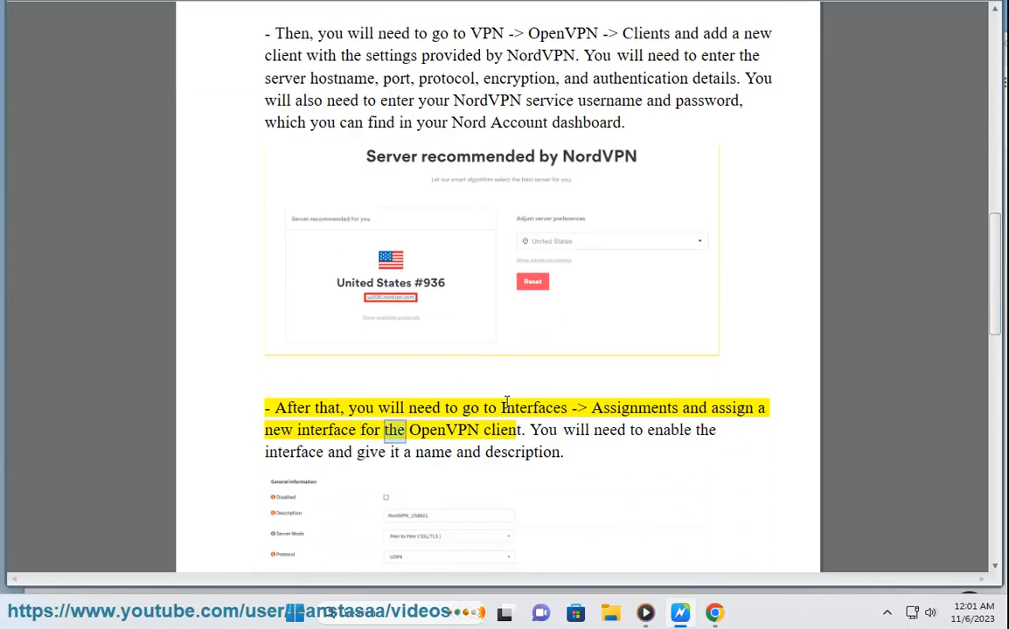
Follow the read-aloud down through the interface and Firewall NAT steps to the LAN default rule.
scroll("down", 3)
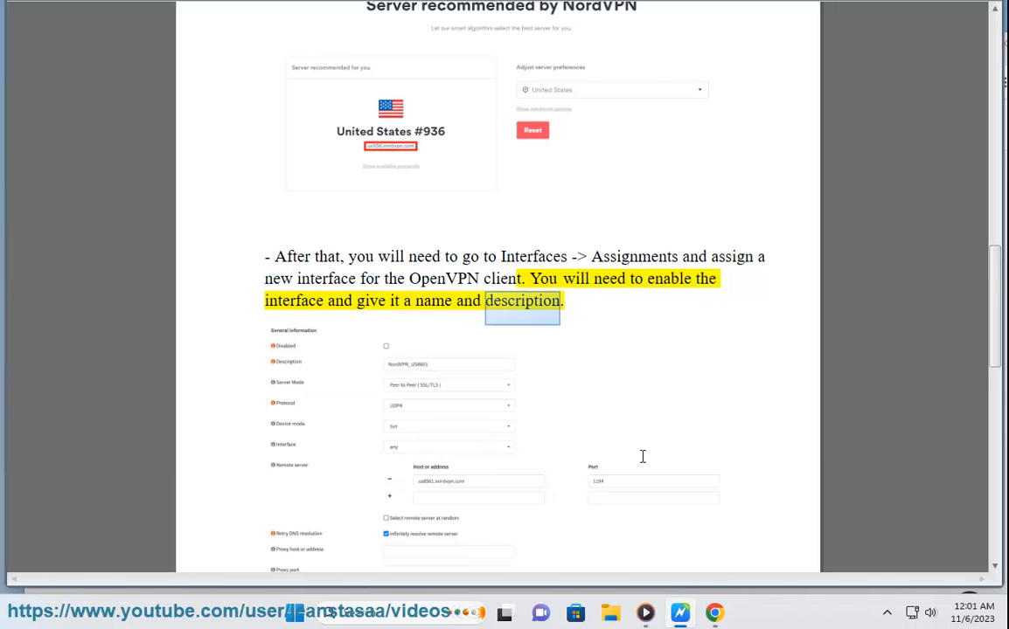
scroll("down", 3)
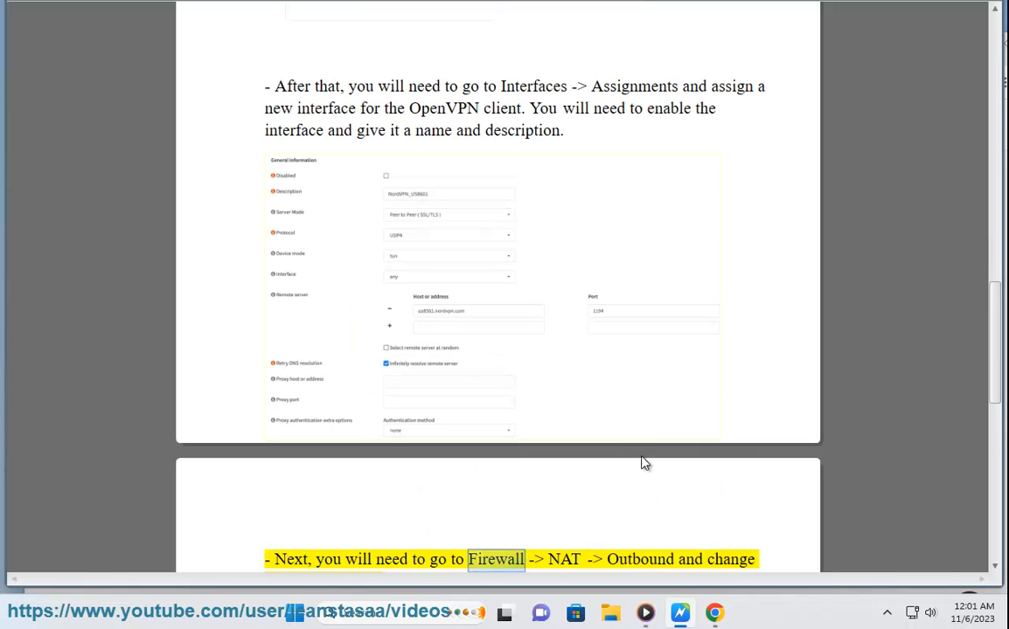
scroll("down", 3)
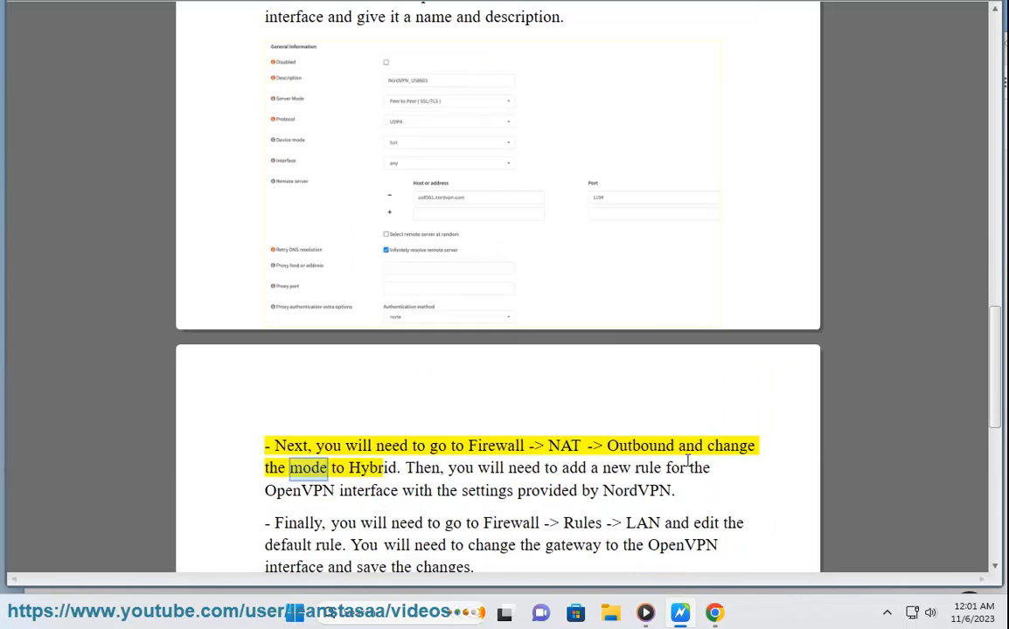
scroll("down", 3)
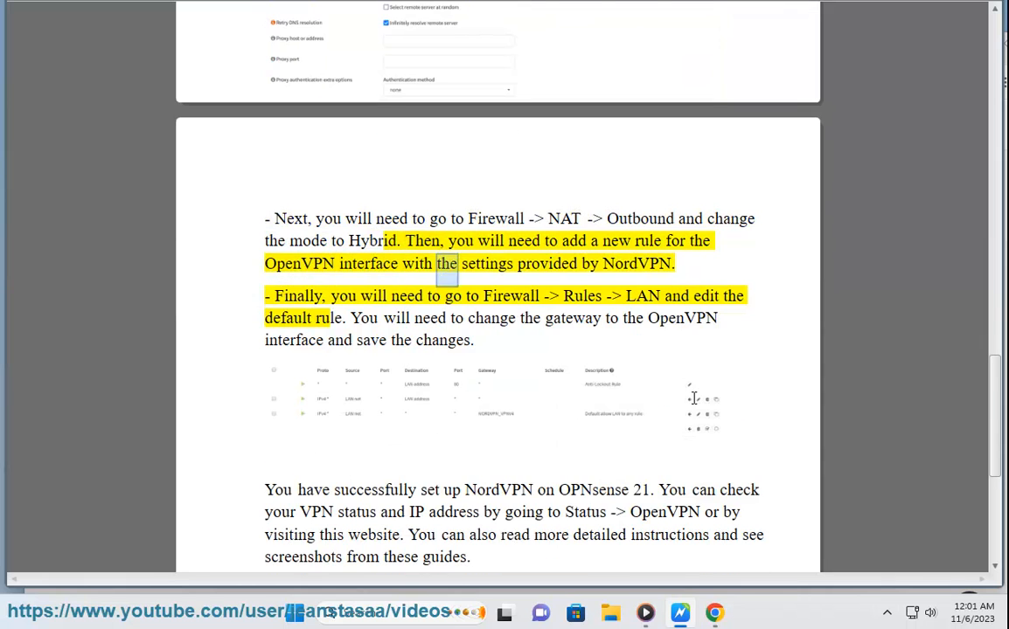
double_click(637, 263)
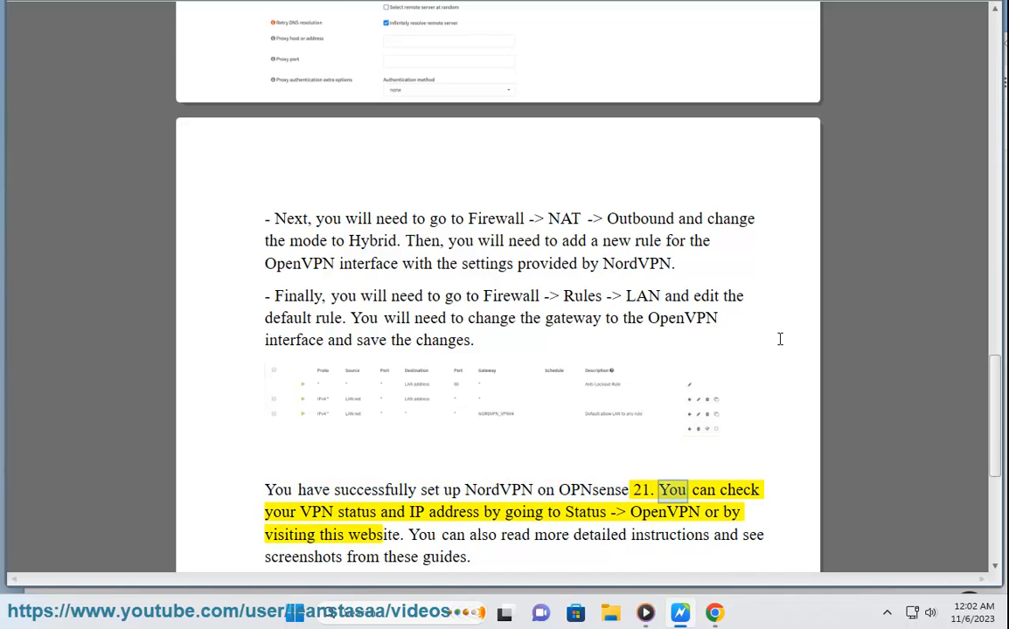
scroll("down", 3)
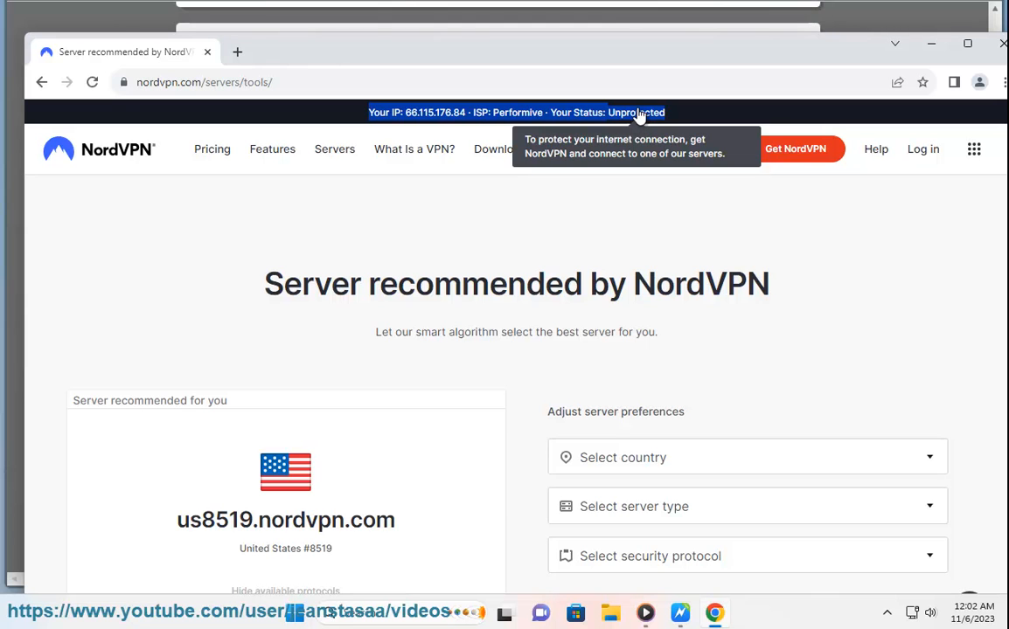
mouse_move(637, 123)
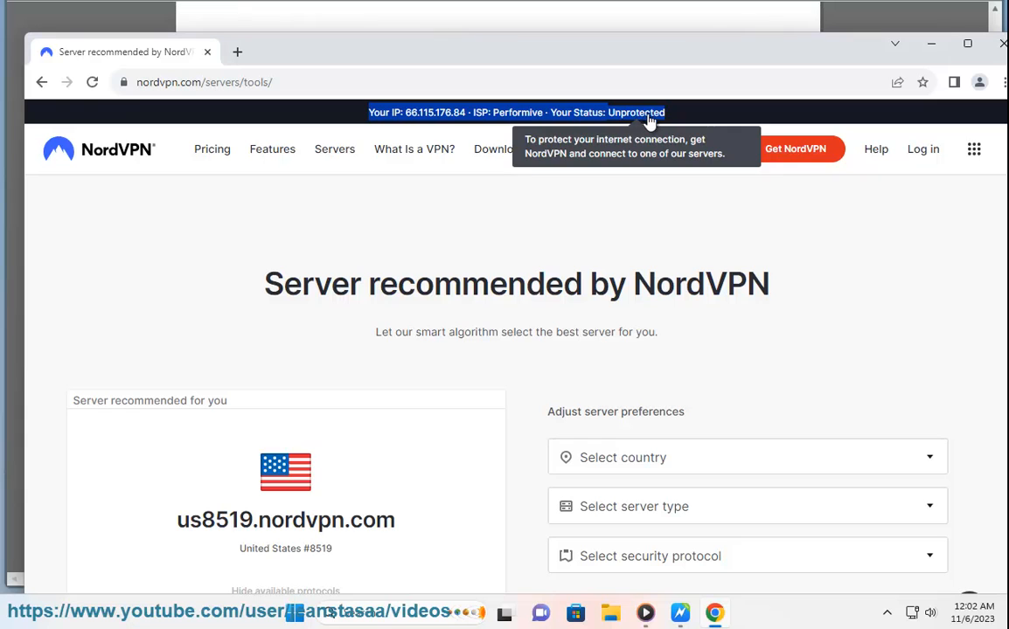
mouse_move(906, 87)
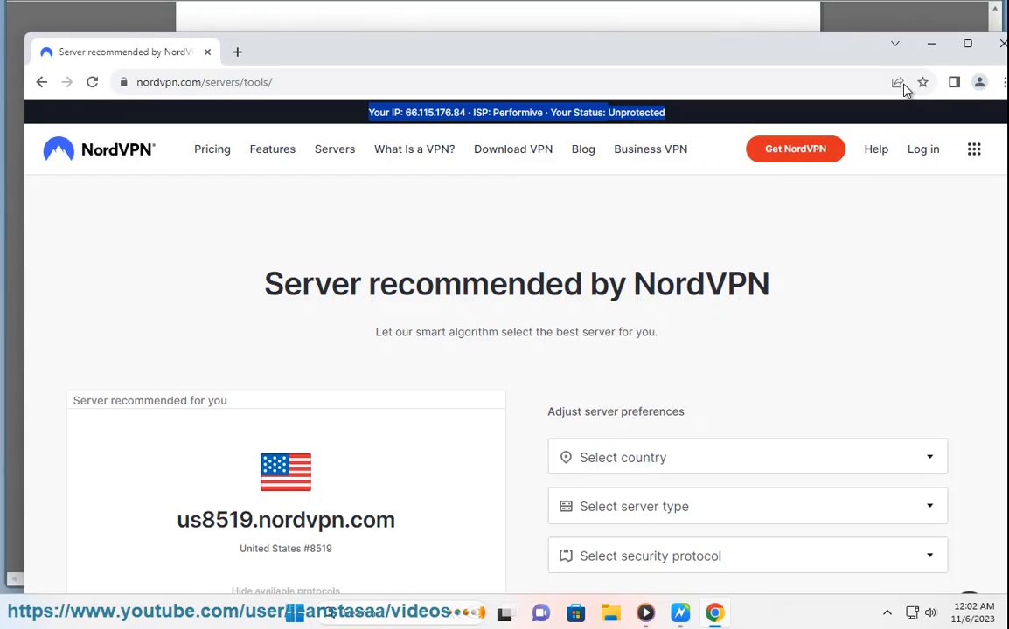